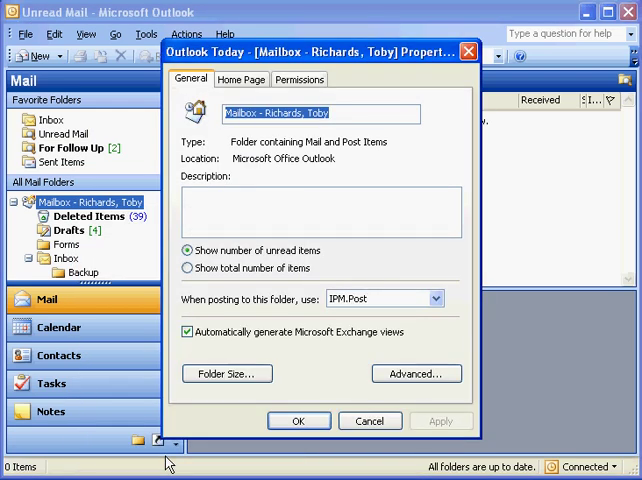
mouse_move(184, 404)
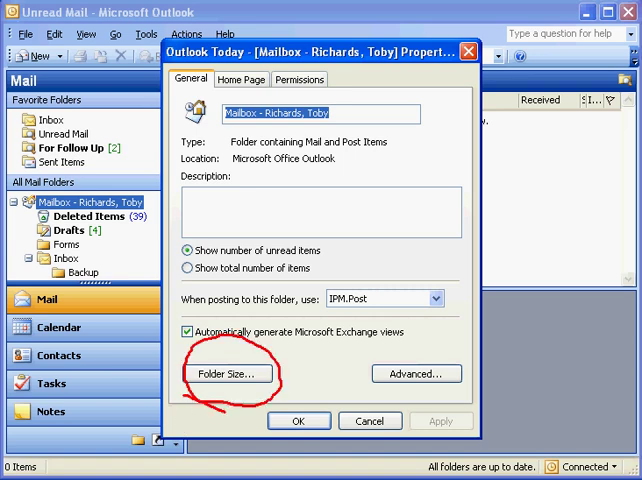
Step: Show the Folder Size breakdown from the mailbox Properties dialog
left_click(226, 372)
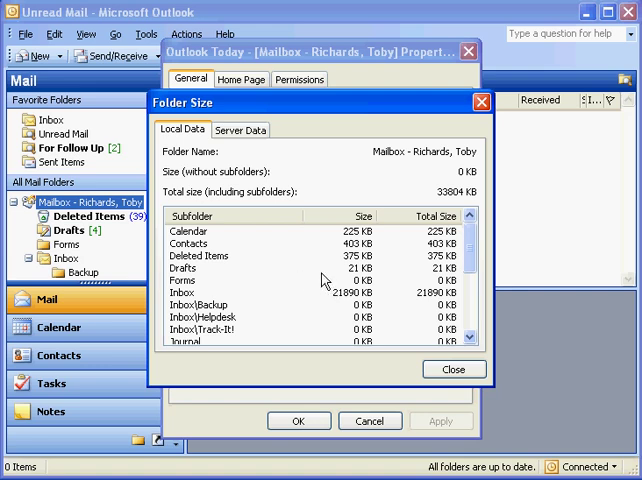
mouse_move(388, 260)
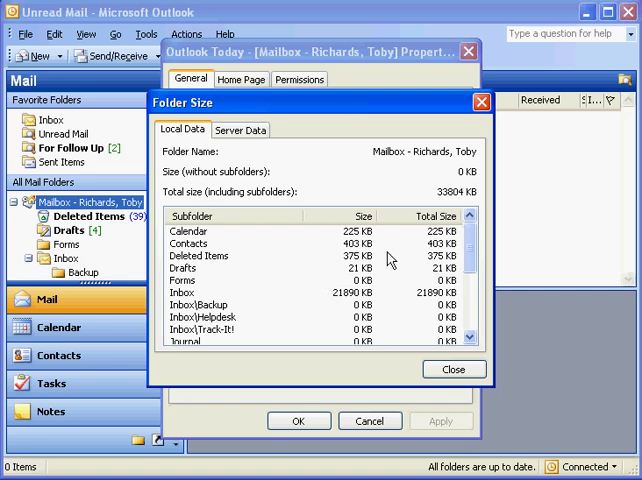
mouse_move(456, 210)
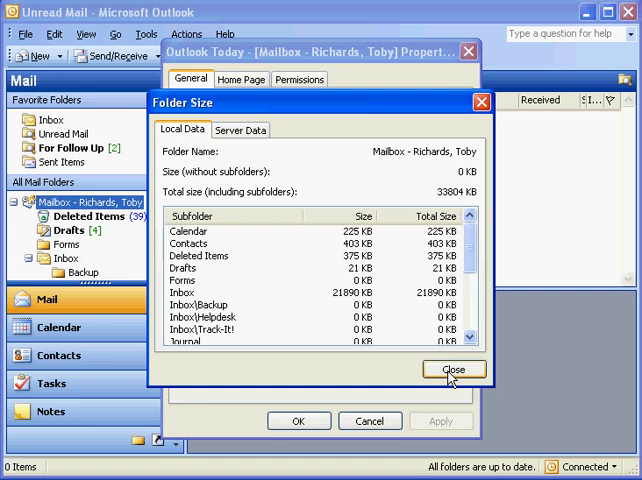
Step: Close the Folder Size and Properties dialogs and bring up Tools > Options
left_click(452, 368)
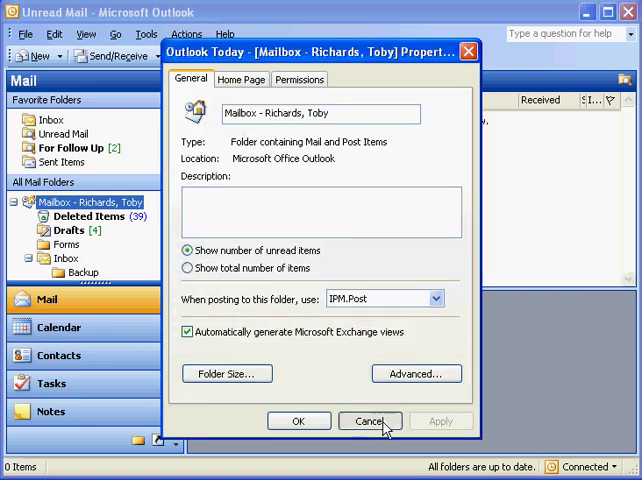
left_click(368, 420)
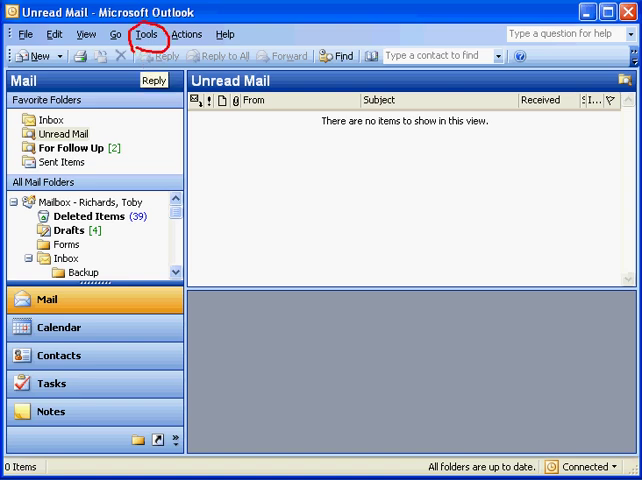
left_click(148, 32)
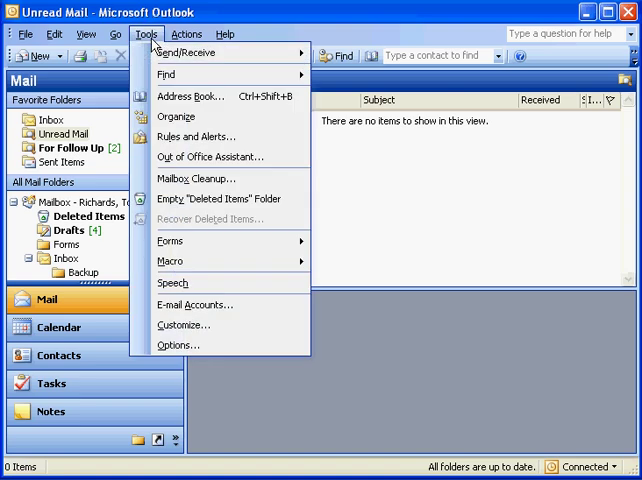
mouse_move(178, 344)
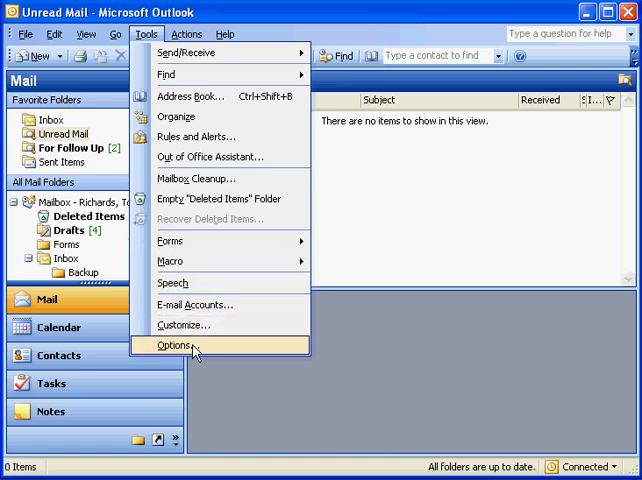
left_click(174, 344)
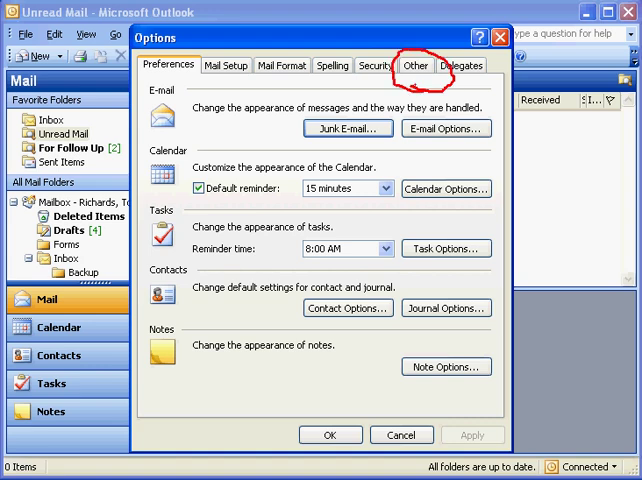
Step: Reach the AutoArchive settings from the Other tab of Options
left_click(416, 64)
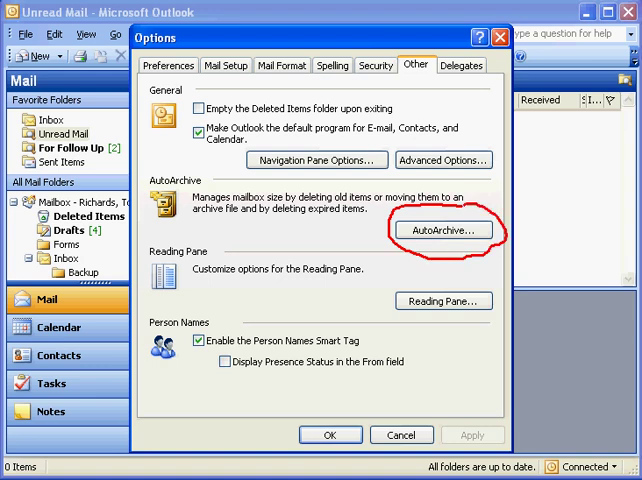
left_click(442, 230)
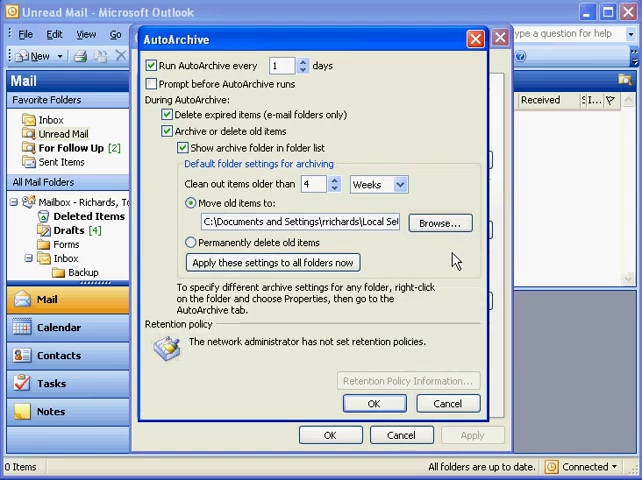
mouse_move(472, 280)
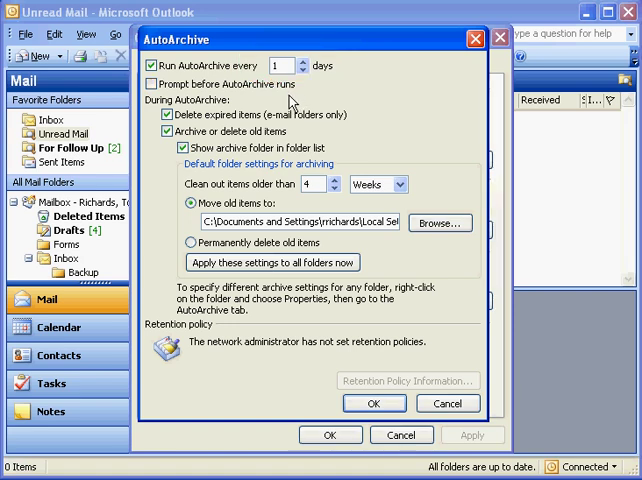
mouse_move(290, 100)
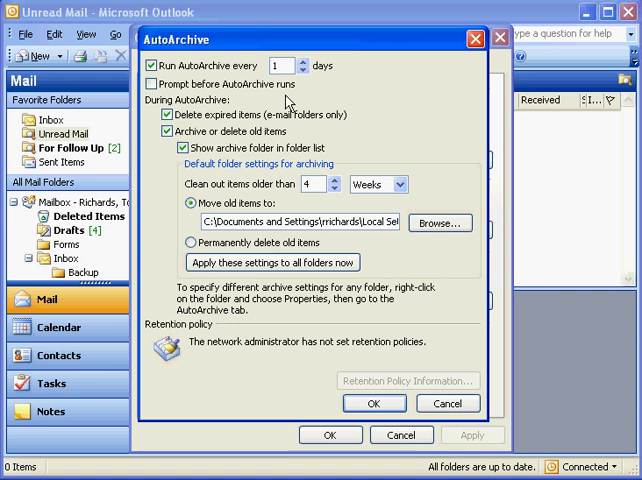
mouse_move(290, 104)
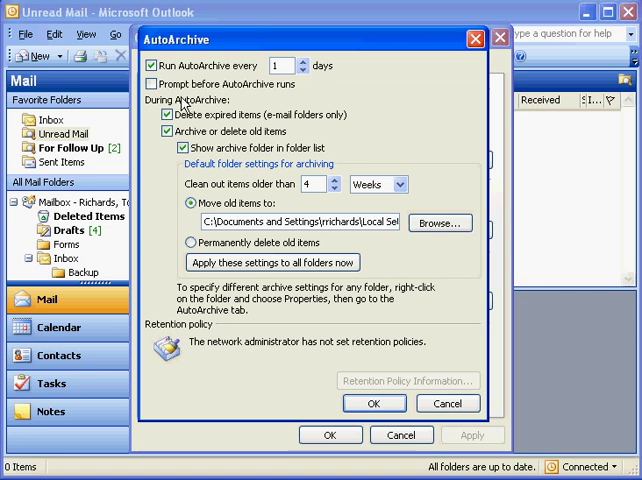
mouse_move(182, 104)
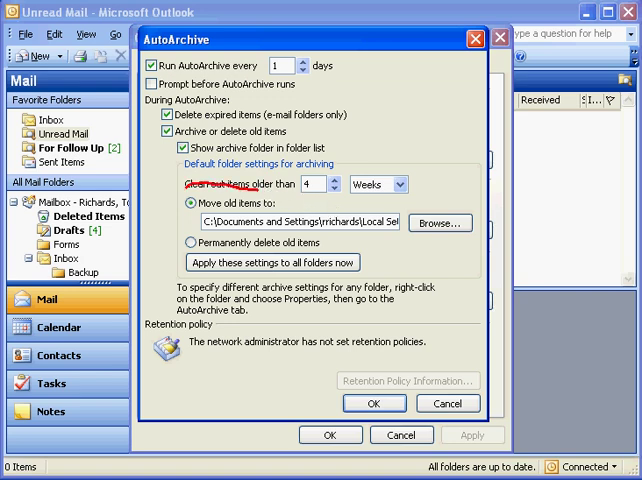
Step: Confirm AutoArchive every 1 day, items older than 4 weeks, archive folders shown, and accept Options
left_click(188, 216)
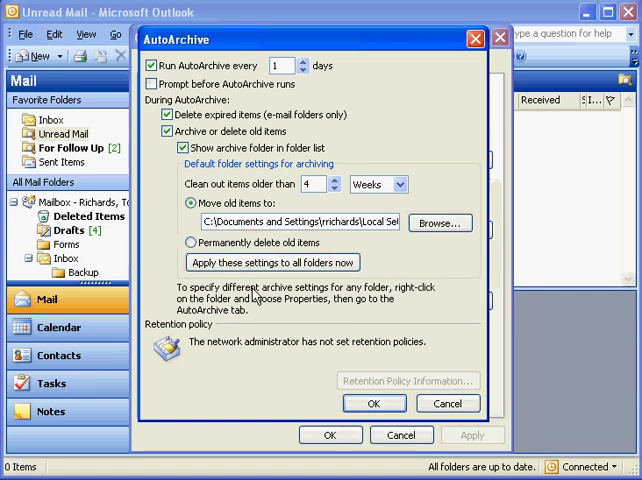
mouse_move(256, 296)
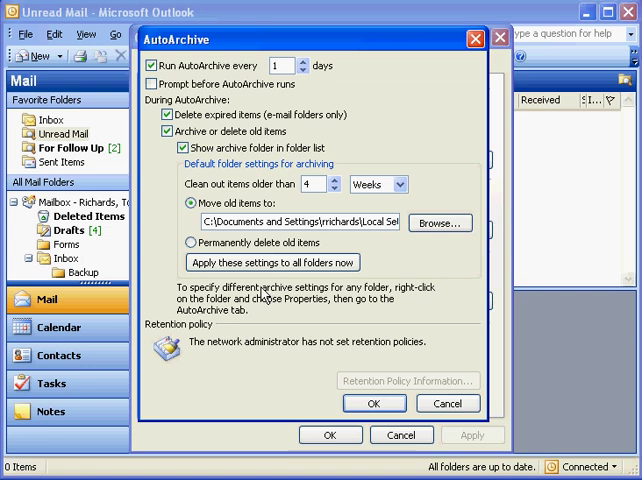
left_click_drag(248, 276, 378, 256)
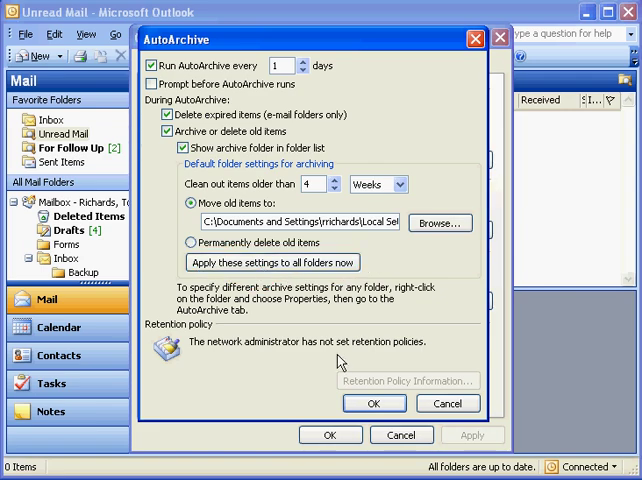
left_click(374, 404)
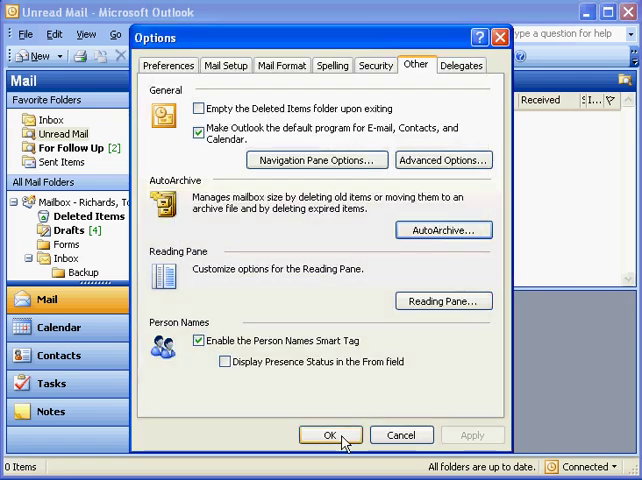
left_click(330, 434)
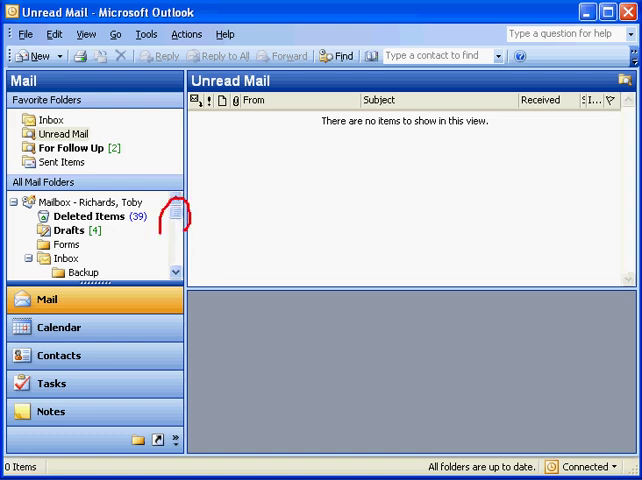
Step: Scroll the folder list down to reveal the Archive Folders set
scroll("down", 3)
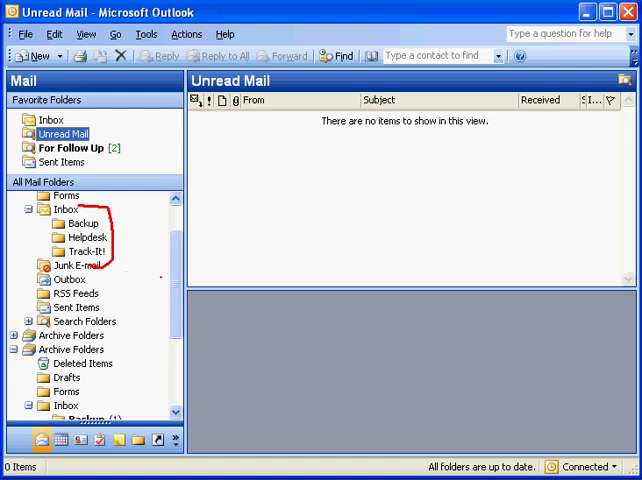
scroll("down", 3)
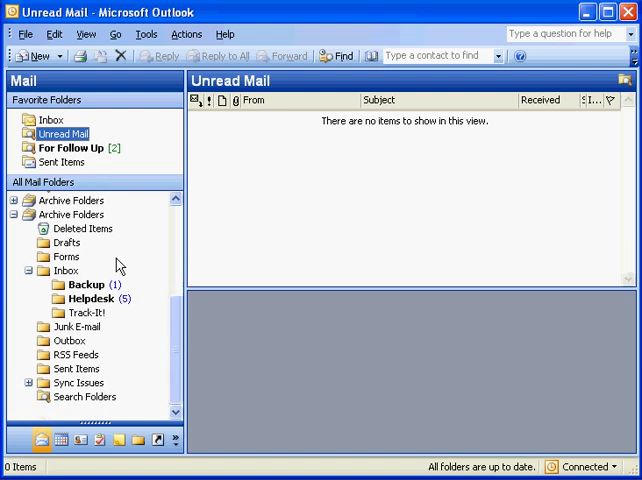
scroll("down", 3)
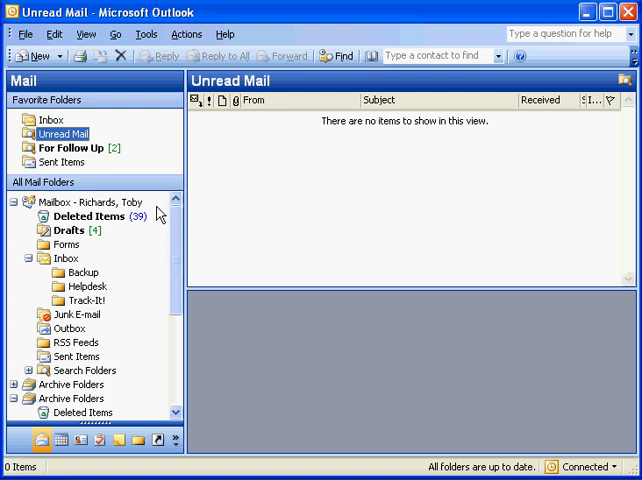
mouse_move(152, 216)
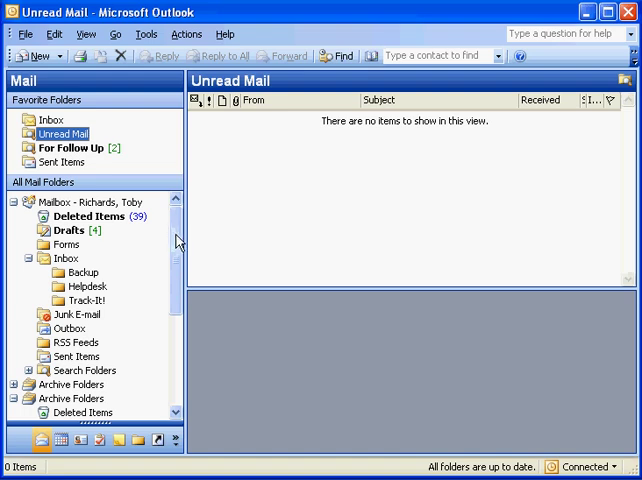
scroll("down", 3)
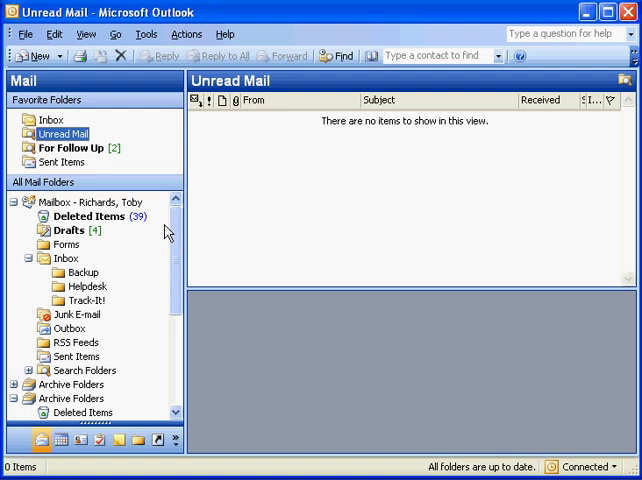
mouse_move(128, 260)
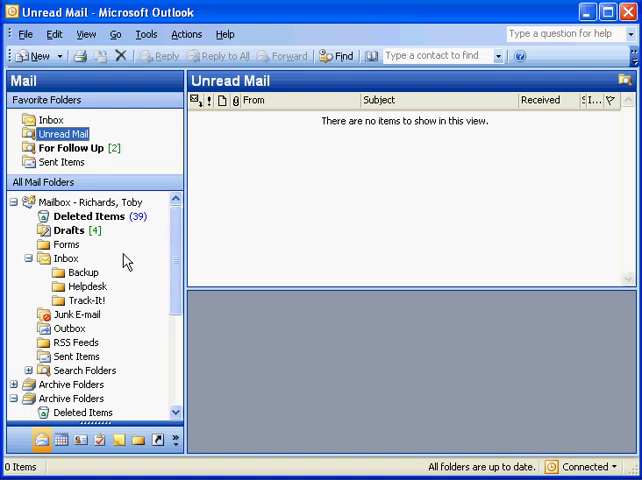